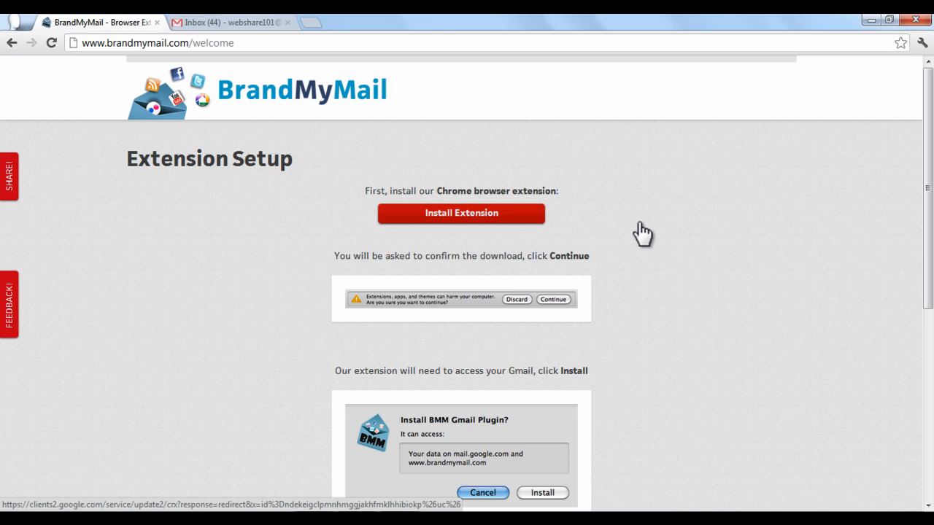
Add the BrandMyMail extension to Chrome from the welcome page and confirm in the Add dialog
{"action": "left_click", "coordinate": [461, 213]}
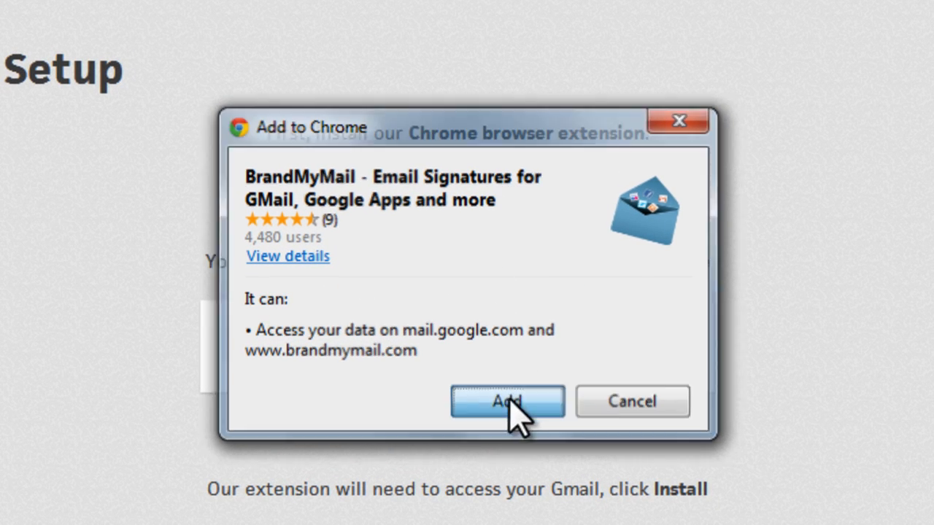
{"action": "left_click", "coordinate": [508, 402]}
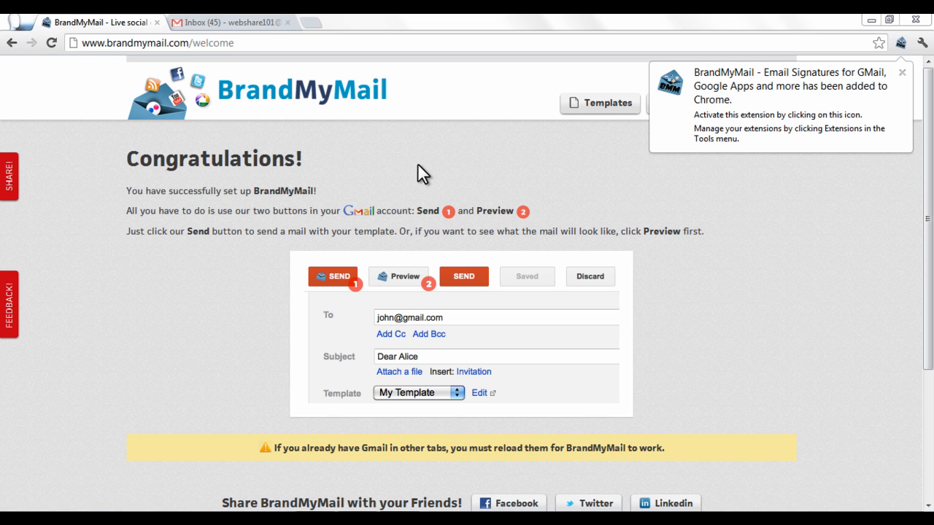
Switch to the Gmail inbox tab and start composing a new email
{"action": "left_click", "coordinate": [226, 17]}
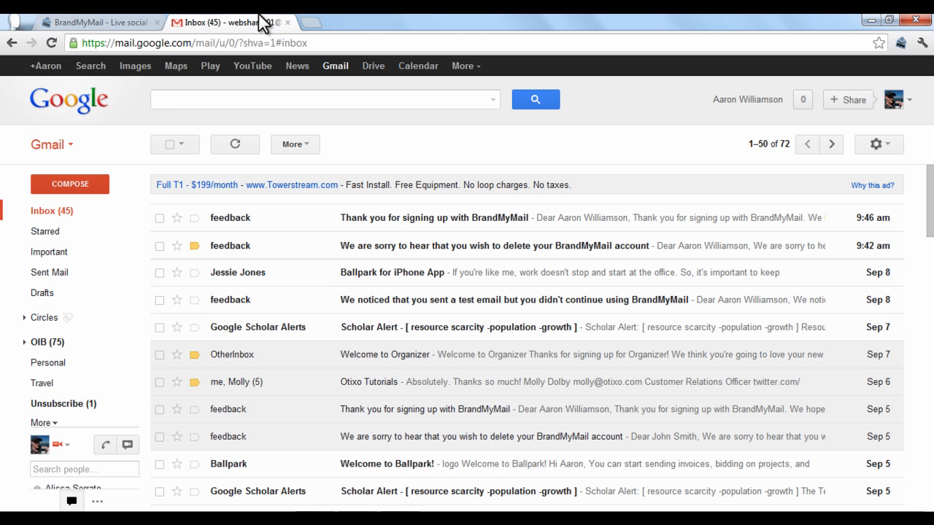
{"action": "left_click", "coordinate": [70, 184]}
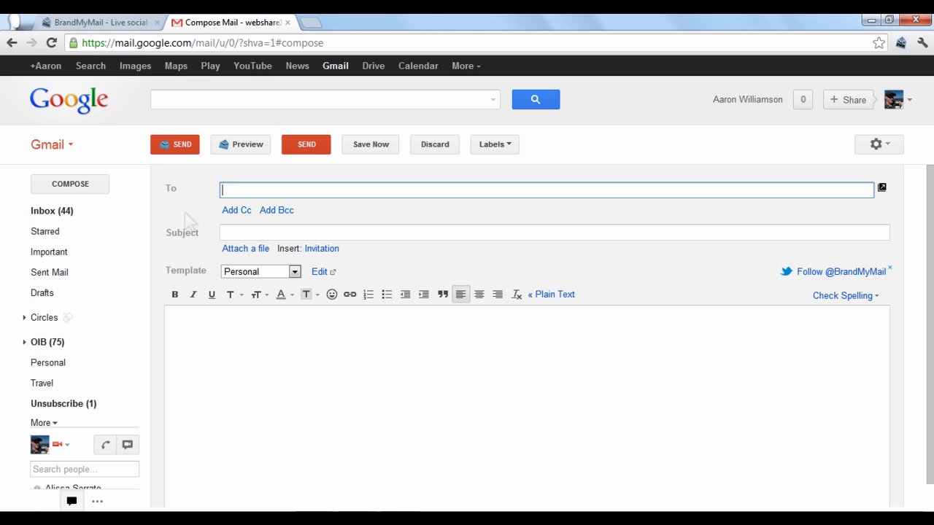
{"action": "mouse_move", "coordinate": [292, 277]}
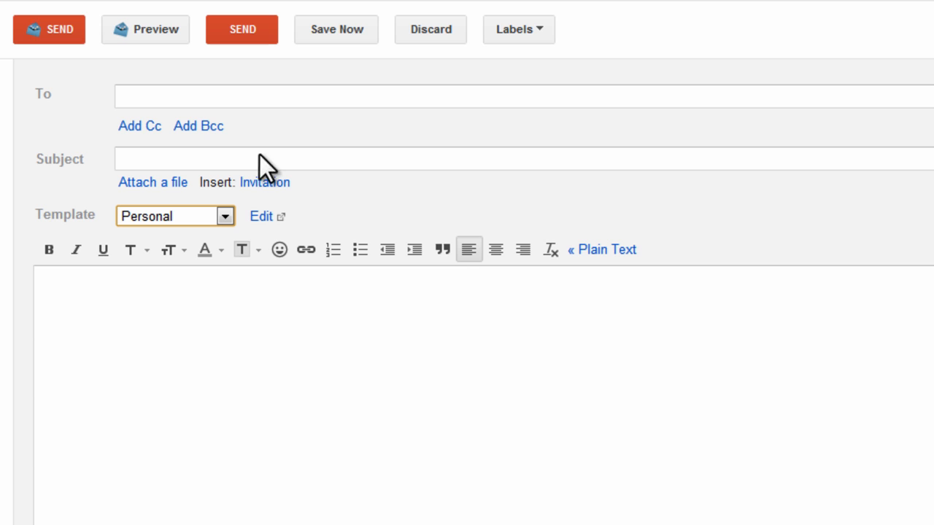
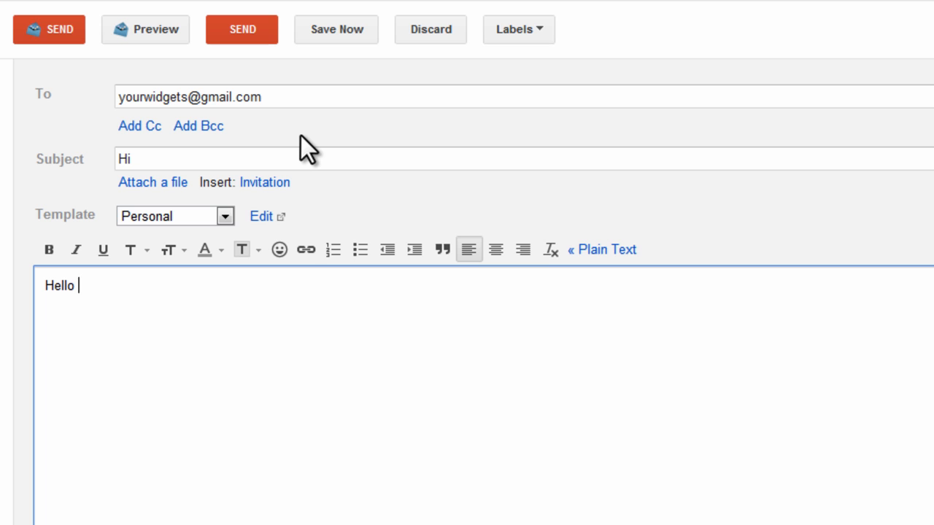
{"action": "type", "text": "This is a te"}
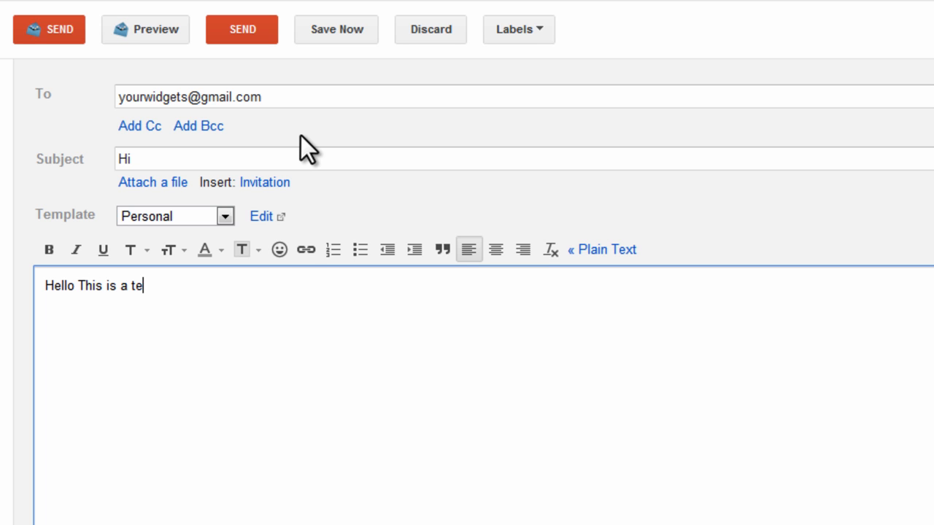
{"action": "type", "text": "st email."}
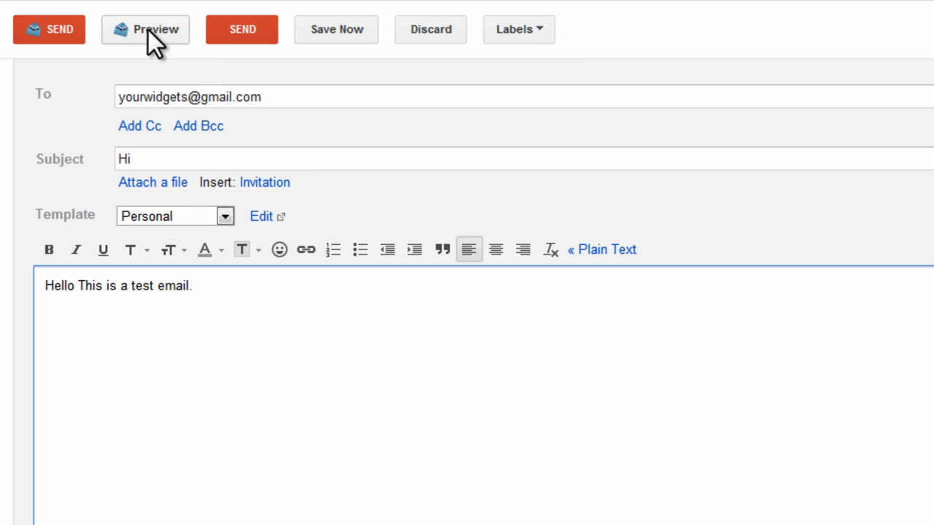
{"action": "left_click", "coordinate": [146, 29]}
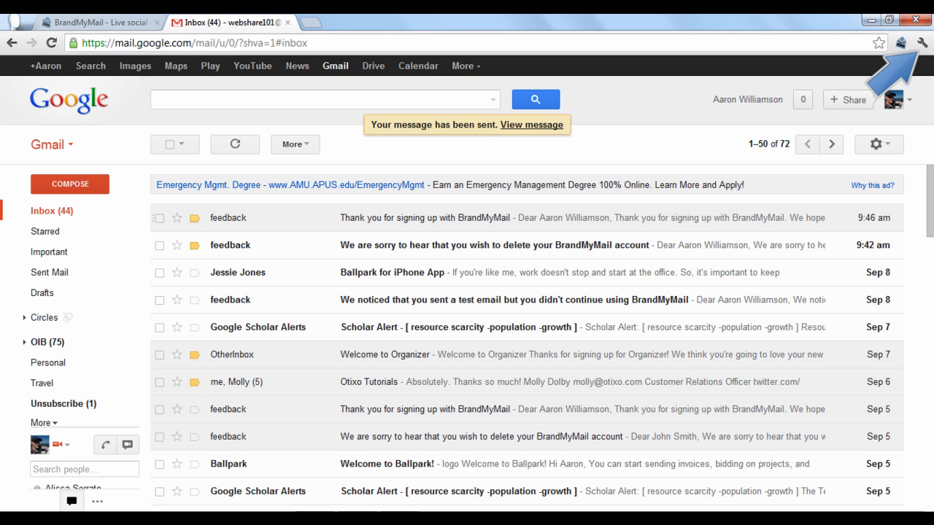
{"action": "mouse_move", "coordinate": [102, 216]}
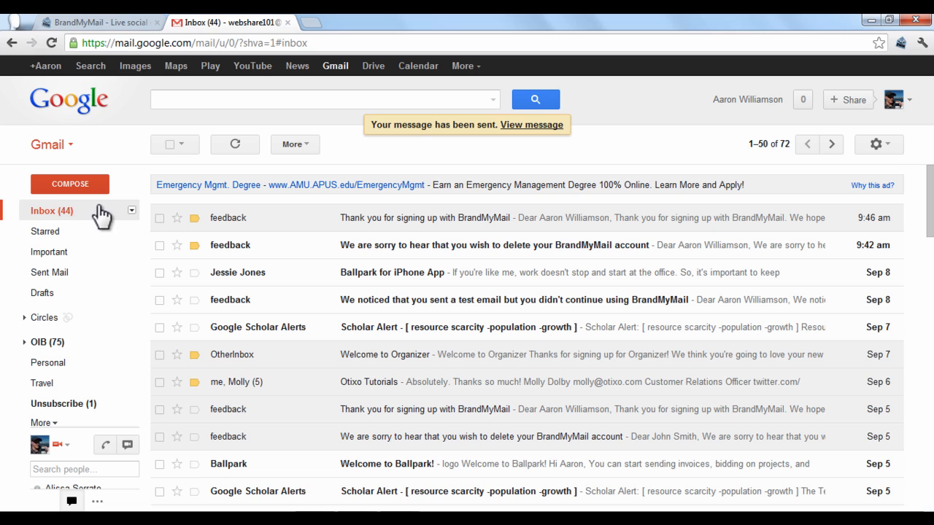
Compose another email and go to BrandMyMail's Personal Templates page via the template Edit link
{"action": "left_click", "coordinate": [70, 184]}
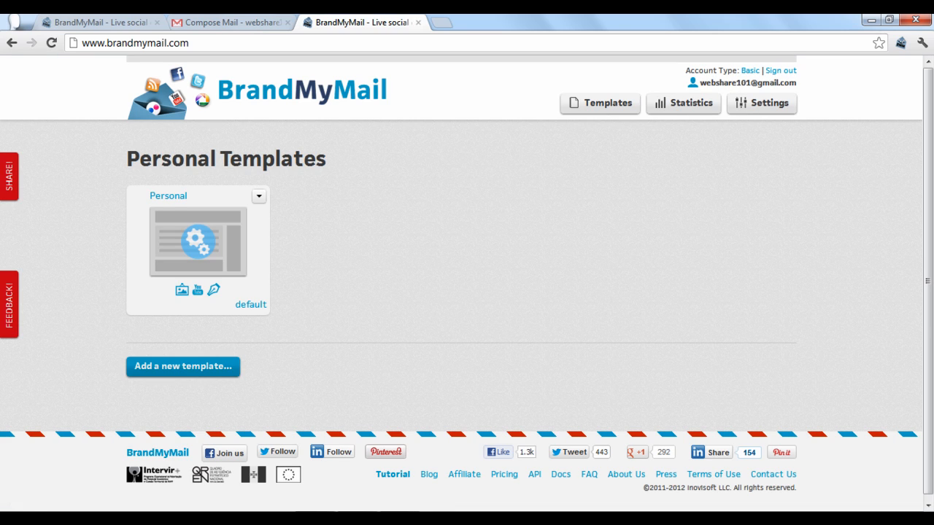
{"action": "mouse_move", "coordinate": [549, 208]}
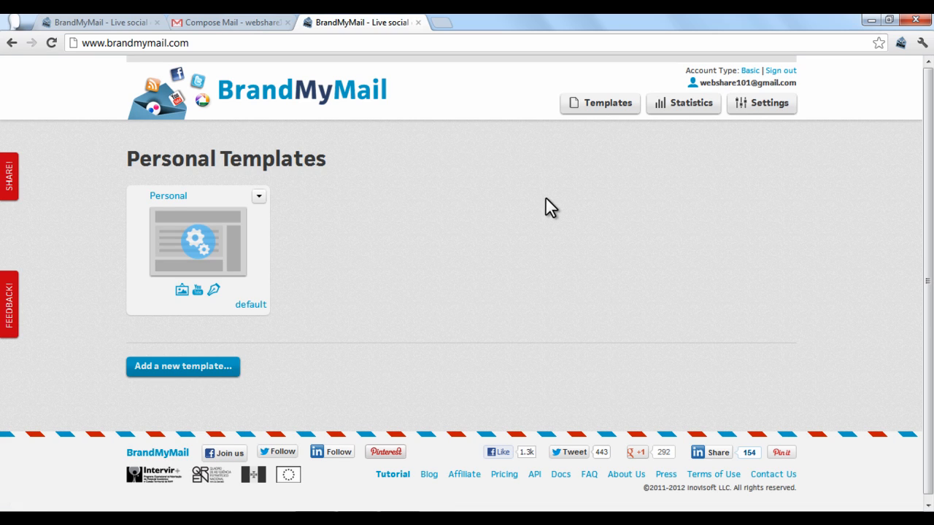
{"action": "left_click", "coordinate": [768, 103]}
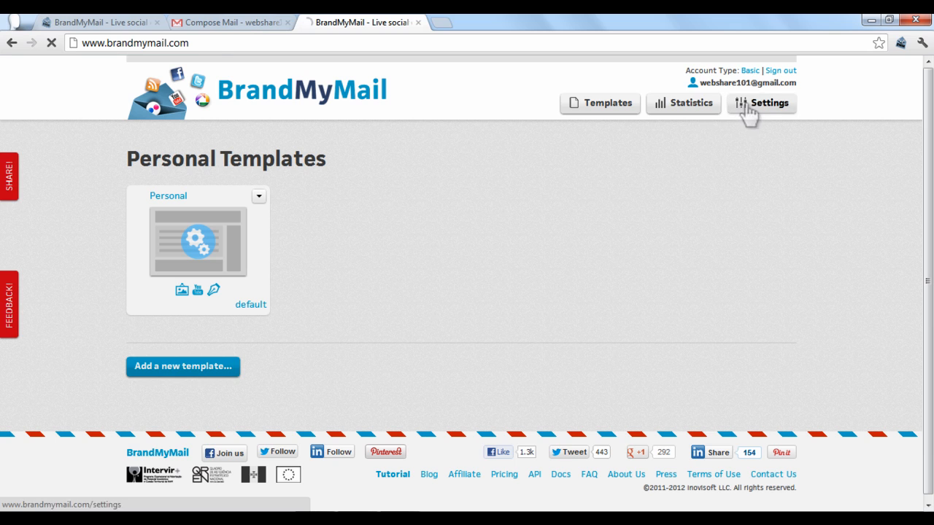
From BrandMyMail Settings, choose the Opera Mail tile to open its SMTP setup guide
{"action": "left_click", "coordinate": [762, 102]}
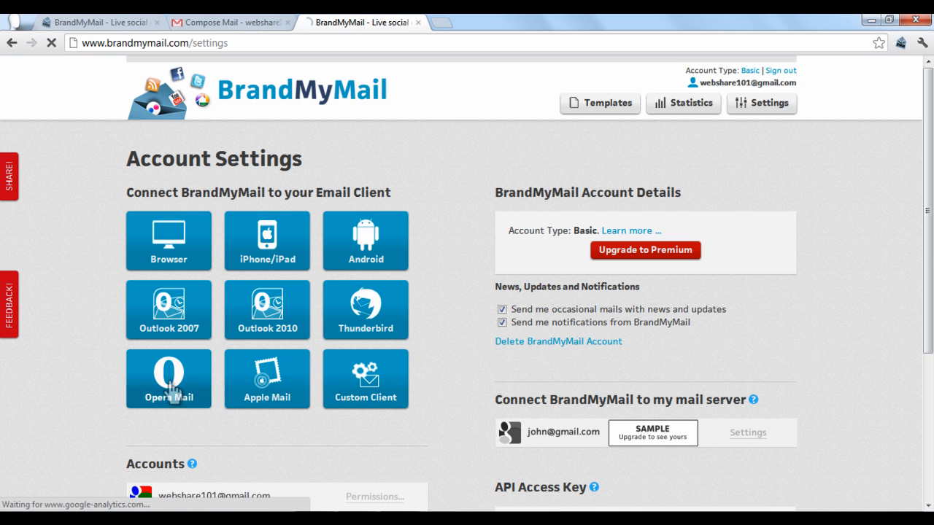
{"action": "left_click", "coordinate": [170, 379]}
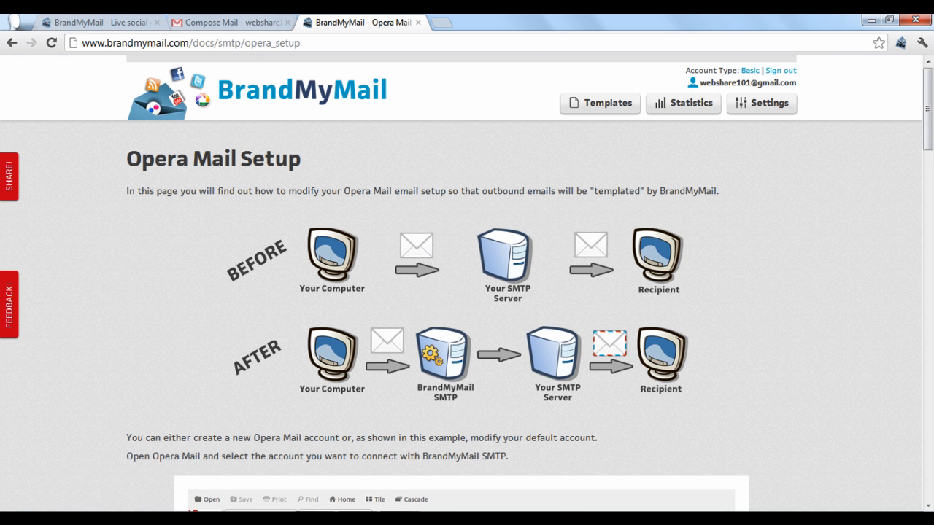